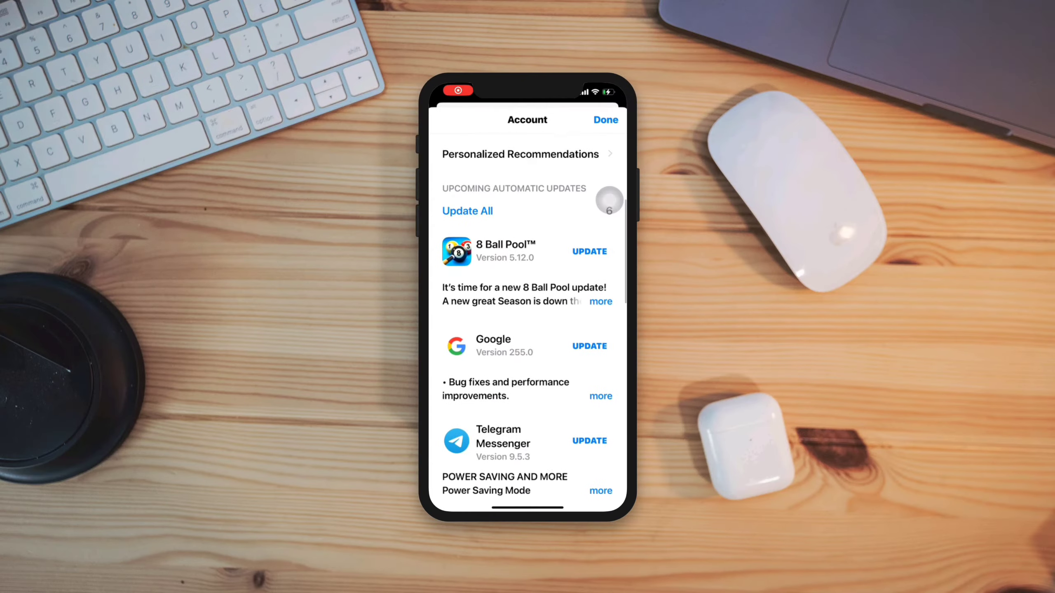
- Scroll the App Store account's Upcoming Automatic Updates list down toward 8 Ball Pool
scroll(down, 3)
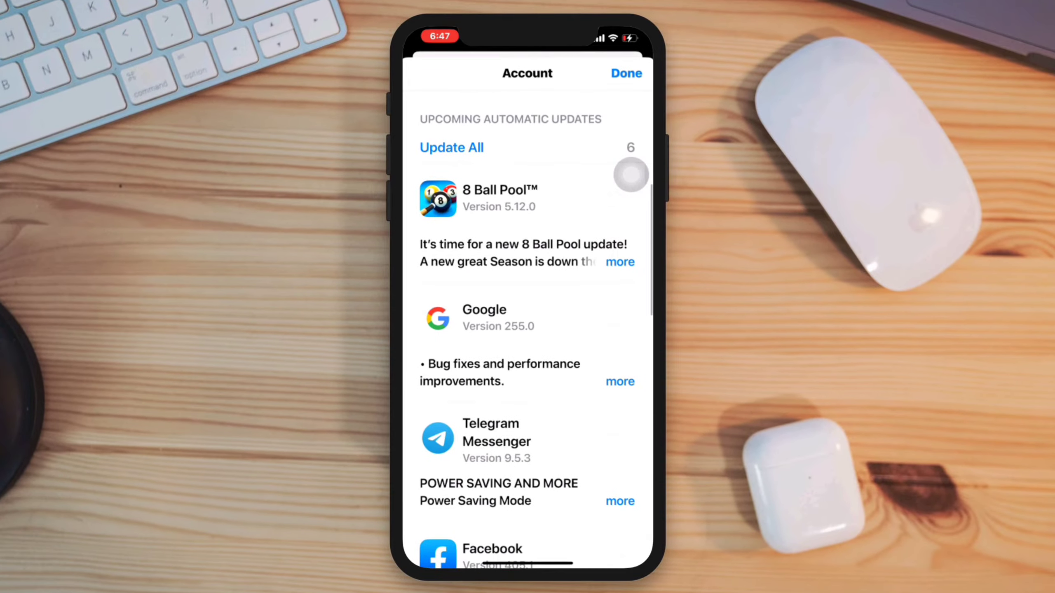
scroll(down, 3)
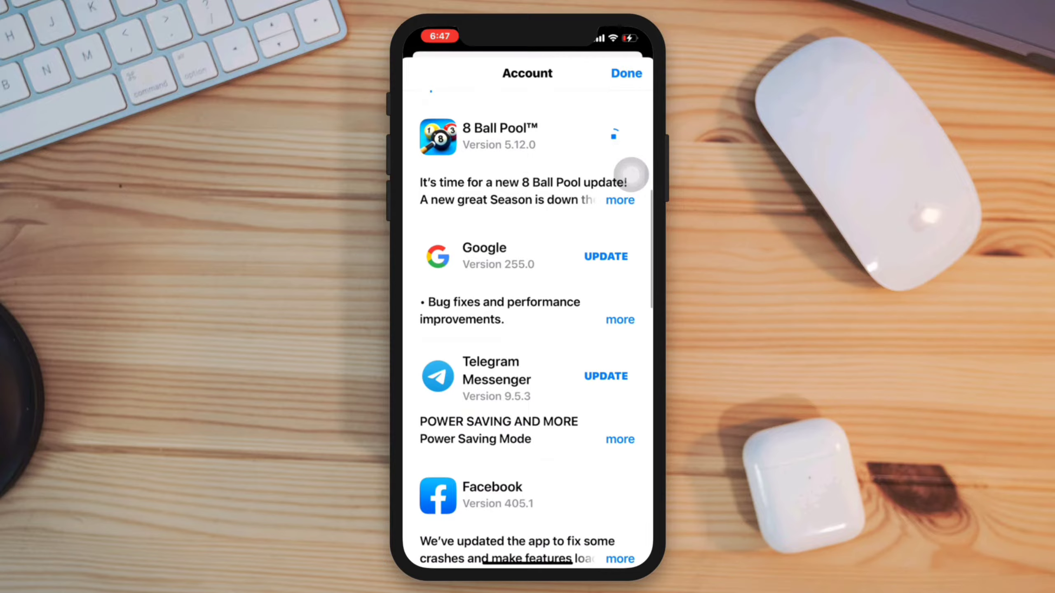
scroll(down, 3)
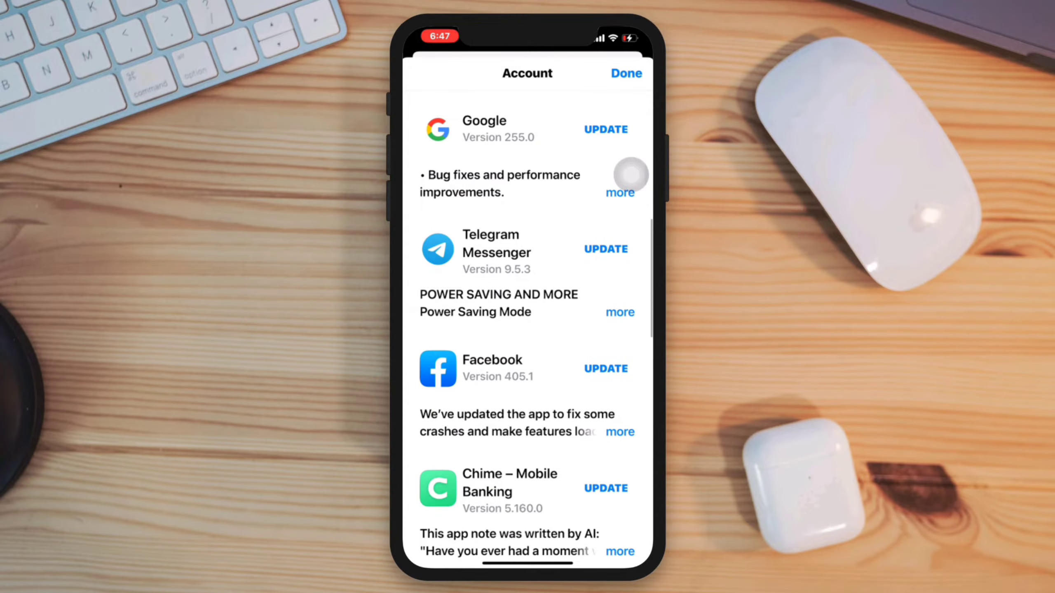
scroll(down, 3)
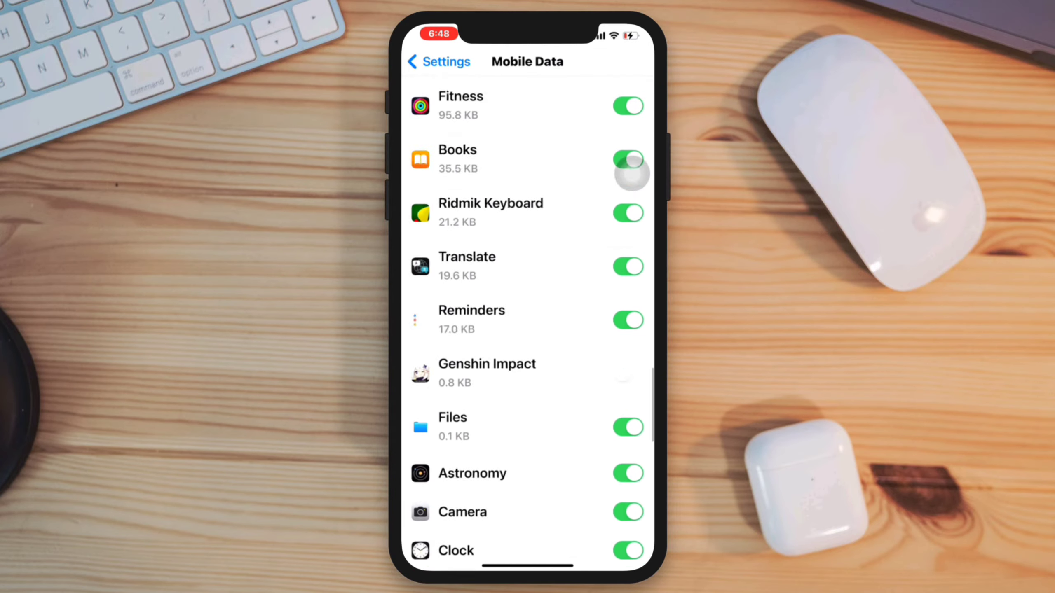
- Scroll through the Mobile Data app toggles to review which apps use cellular data
scroll(down, 3)
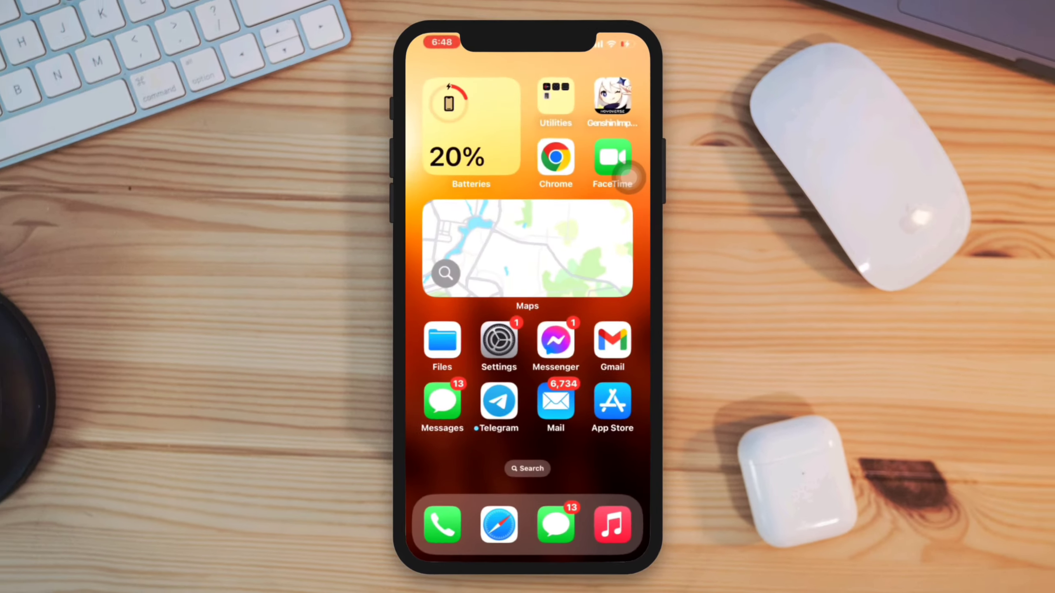
- In Settings' App Store preferences, flip the App Updates toggle under Automatic Downloads
click(498, 341)
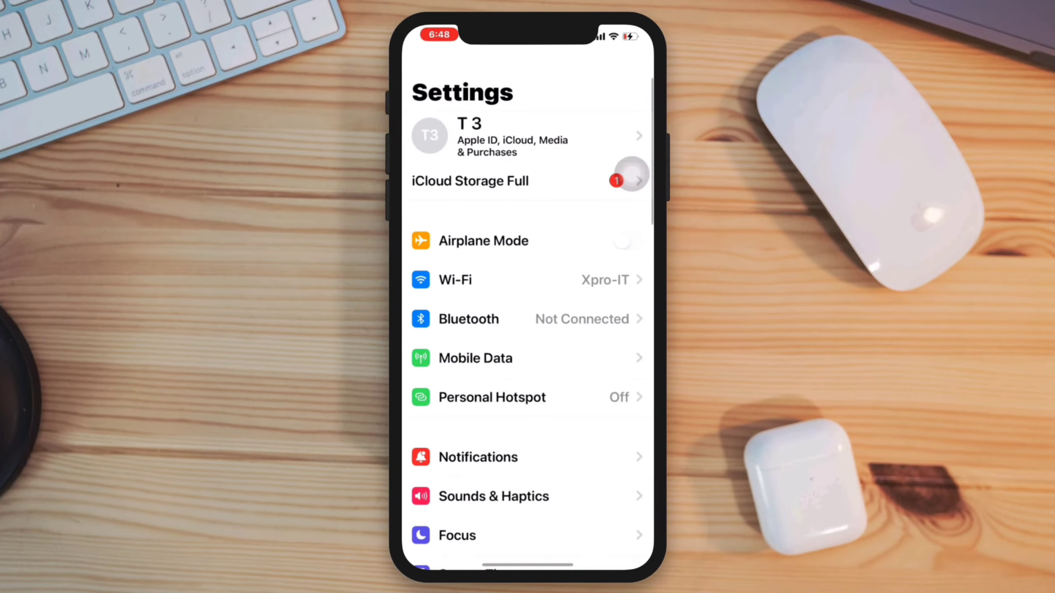
scroll(down, 3)
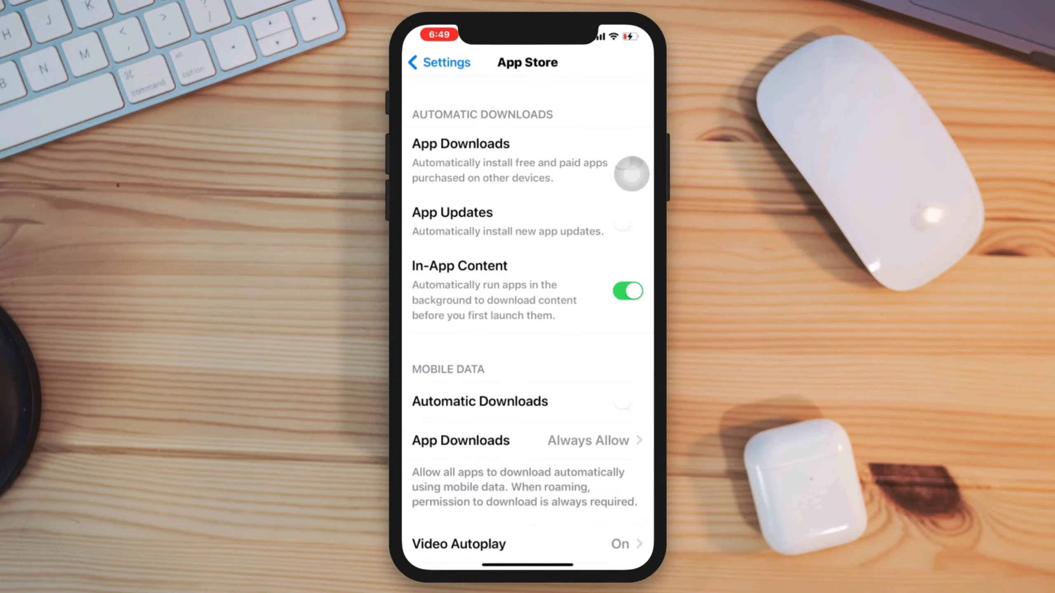
click(627, 223)
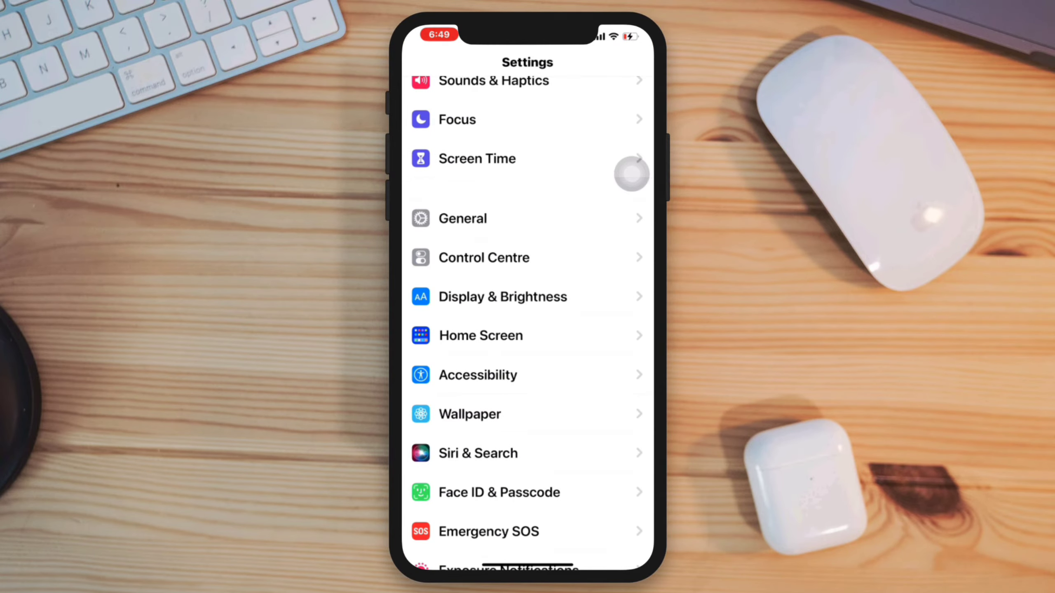
- Go to General > iPhone Storage to view free space
click(462, 218)
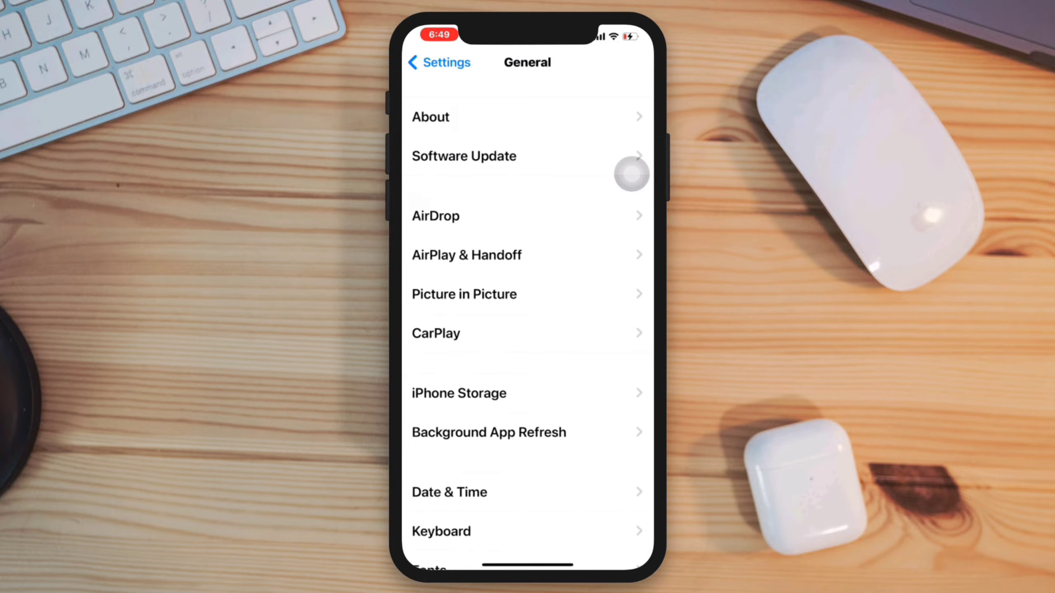
click(459, 393)
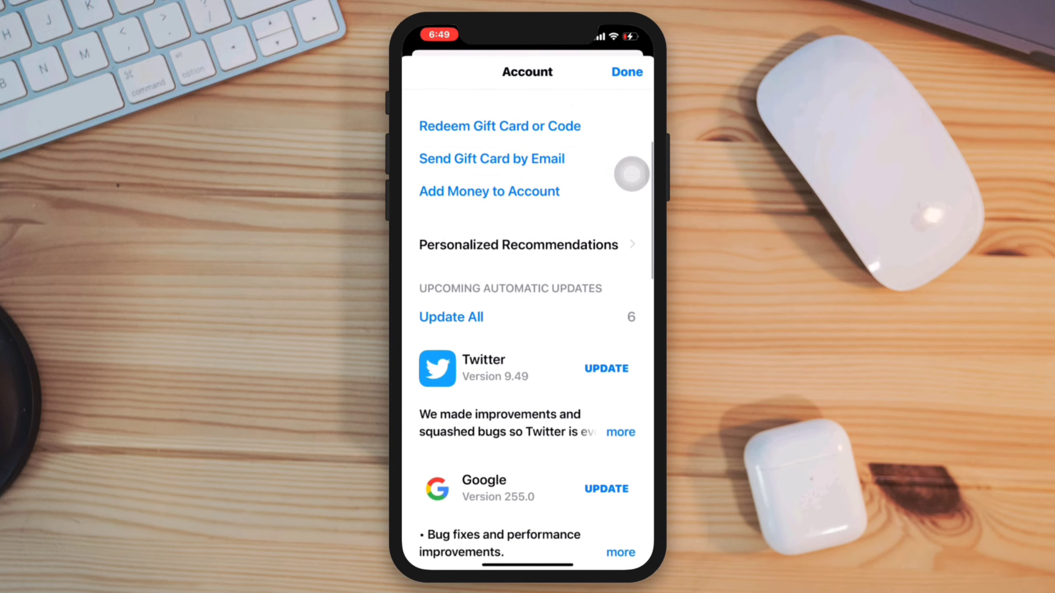
- Scroll down the App Store Account sheet and select the Apple ID field to sign in
scroll(down, 3)
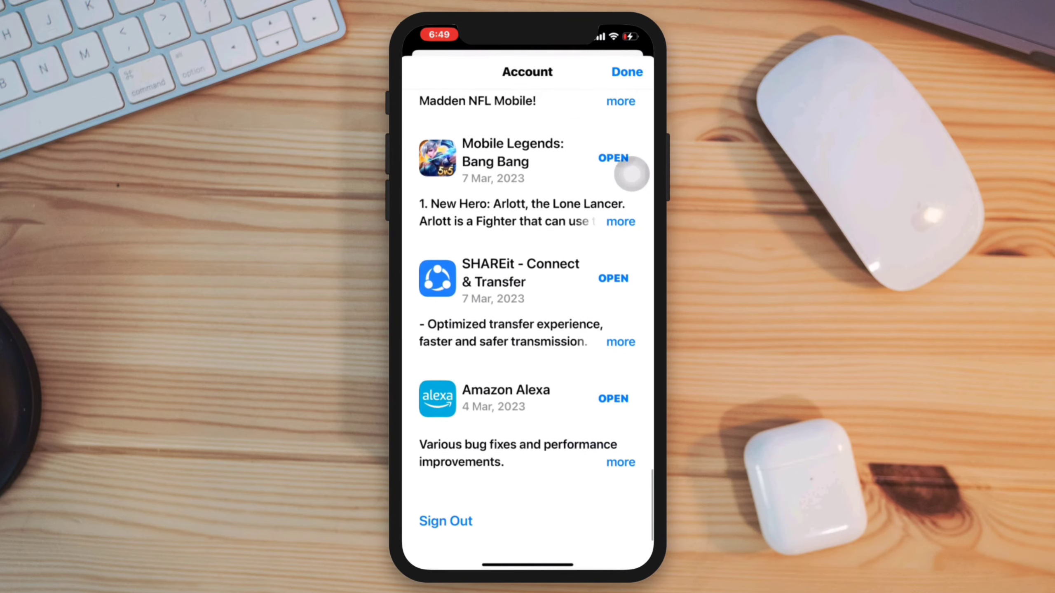
scroll(down, 3)
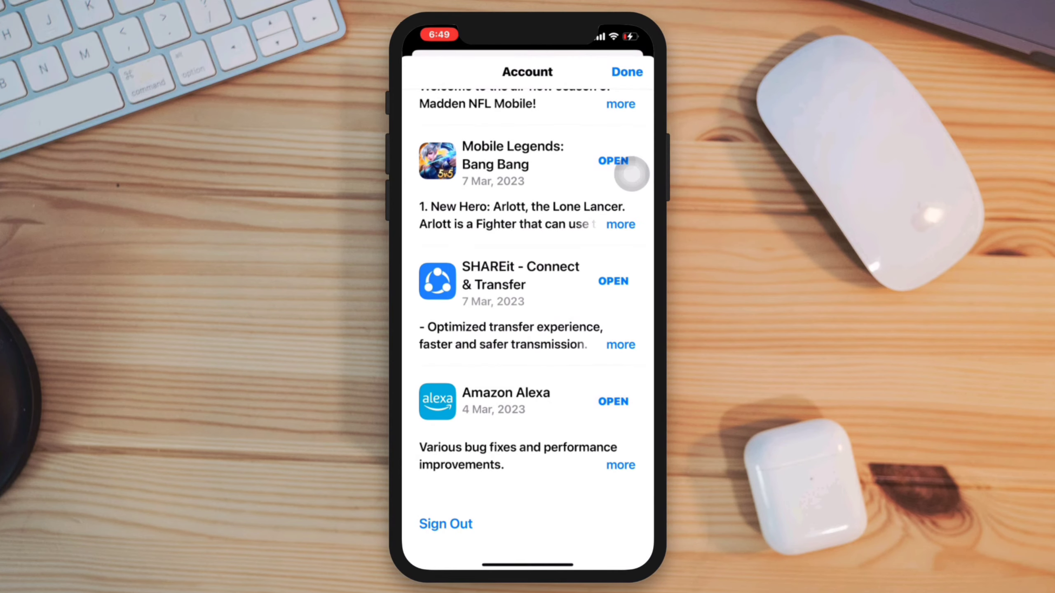
scroll(down, 3)
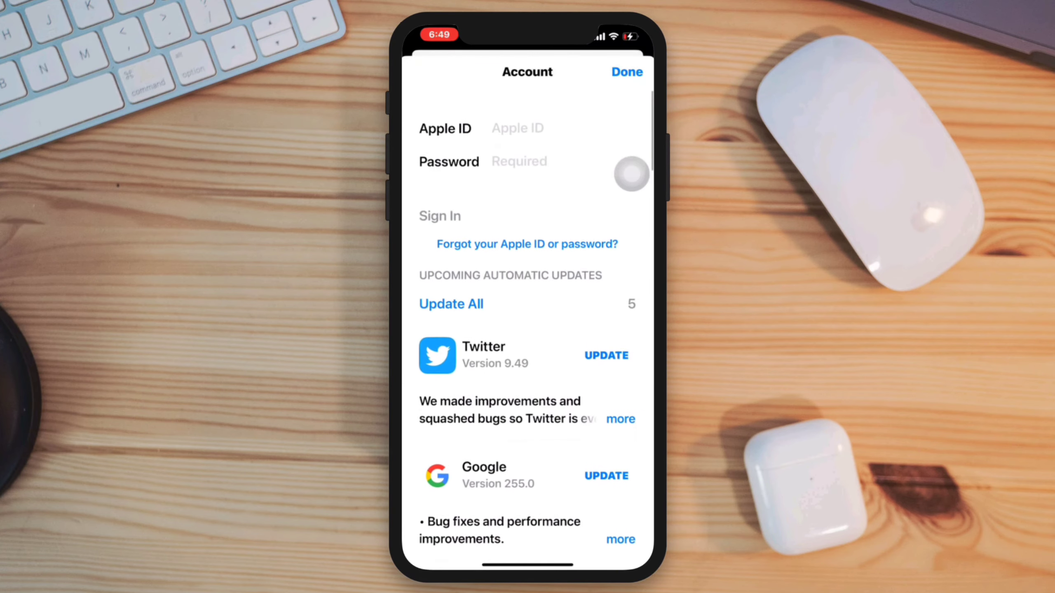
click(520, 127)
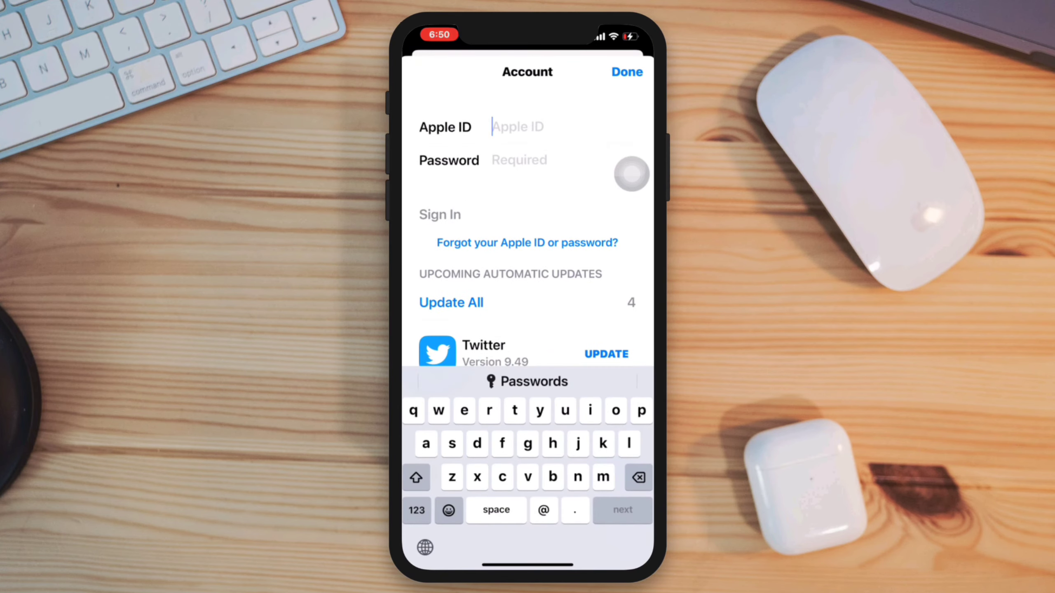